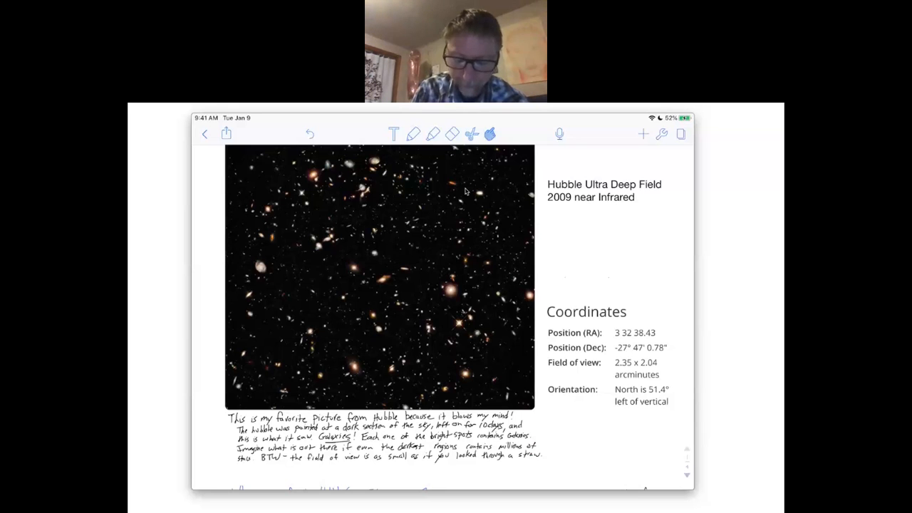
pyautogui.scroll(-3)
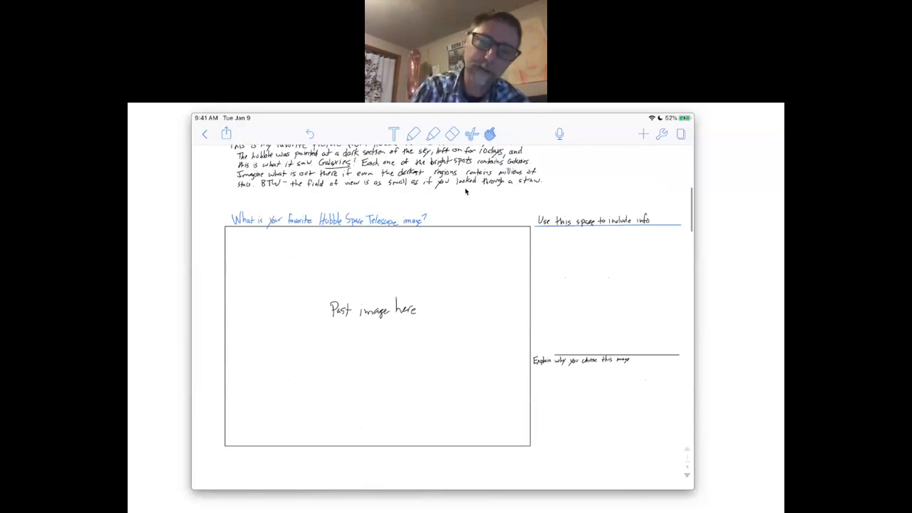
pyautogui.scroll(-3)
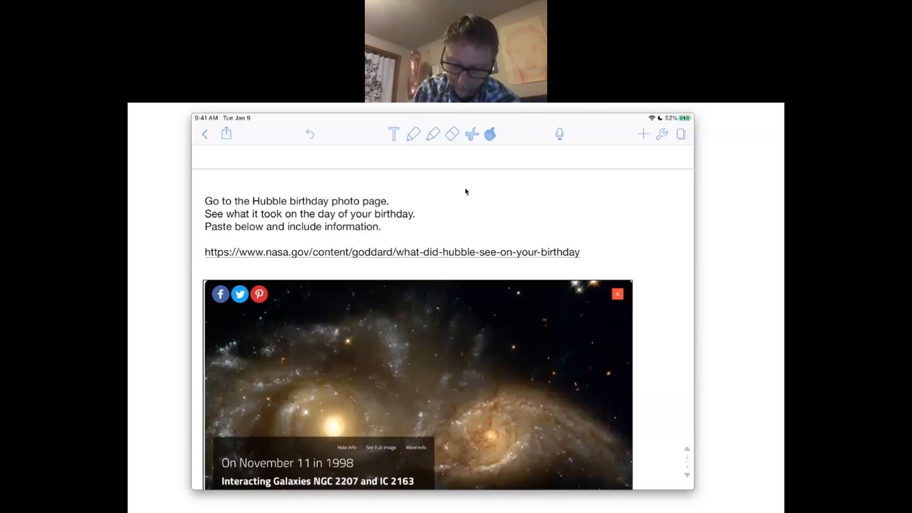
pyautogui.scroll(-3)
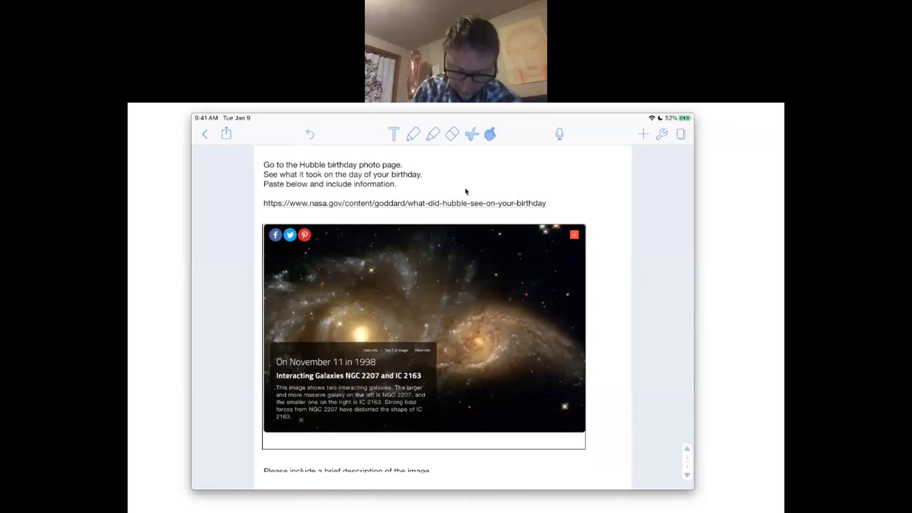
pyautogui.scroll(-3)
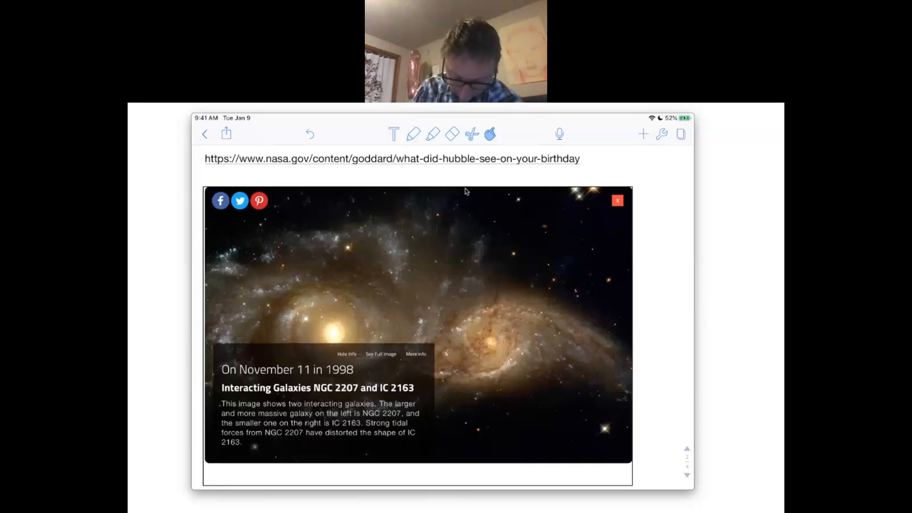
pyautogui.scroll(-3)
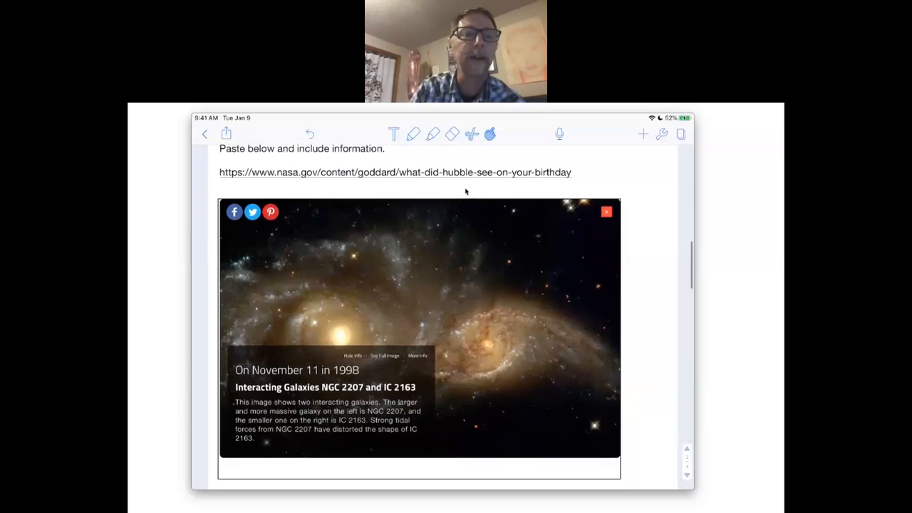
pyautogui.moveTo(167, 201)
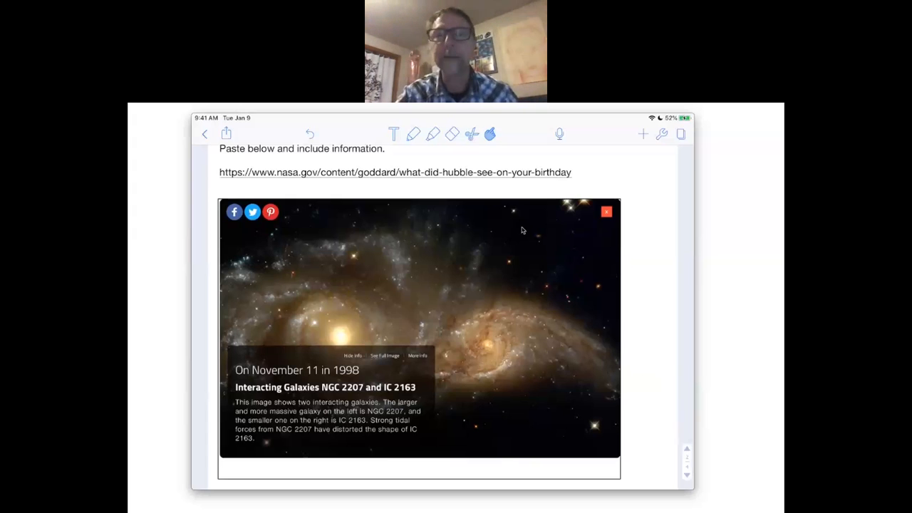
pyautogui.moveTo(529, 214)
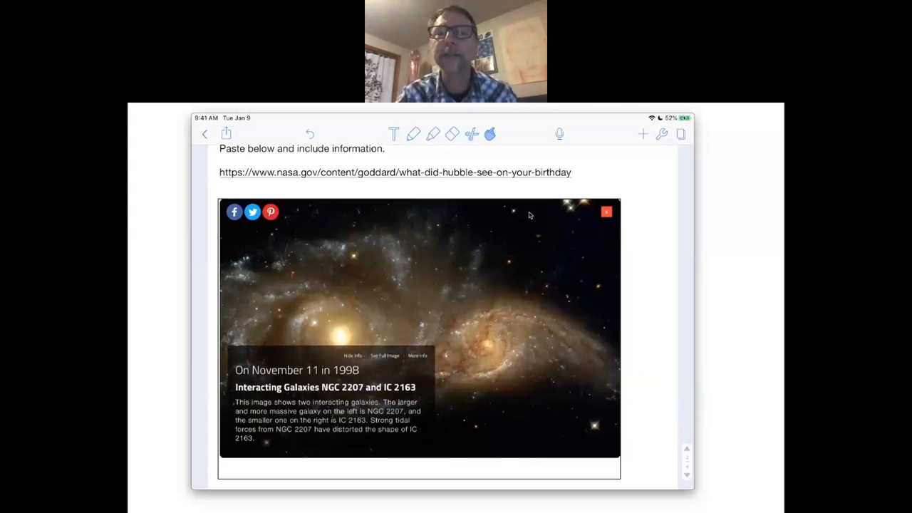